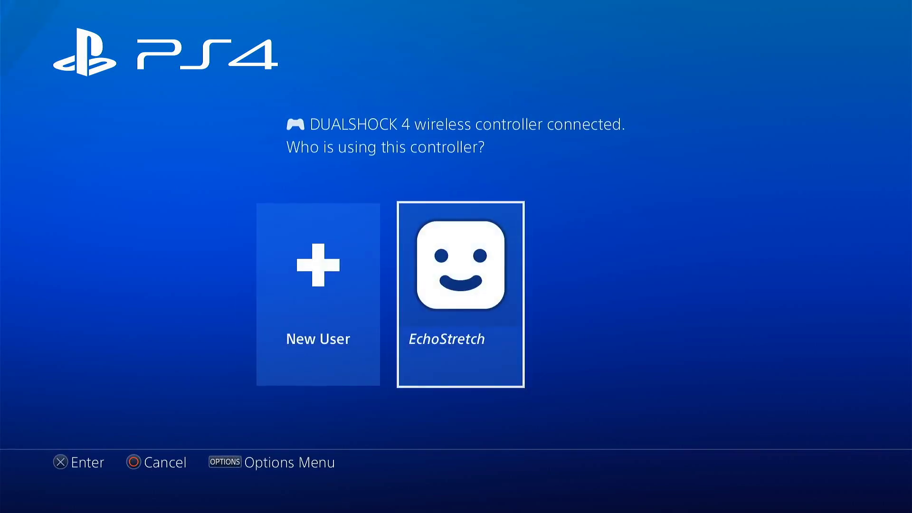
Sign in as the existing user and scroll through the Settings list
{"action": "left_click", "coordinate": [459, 293]}
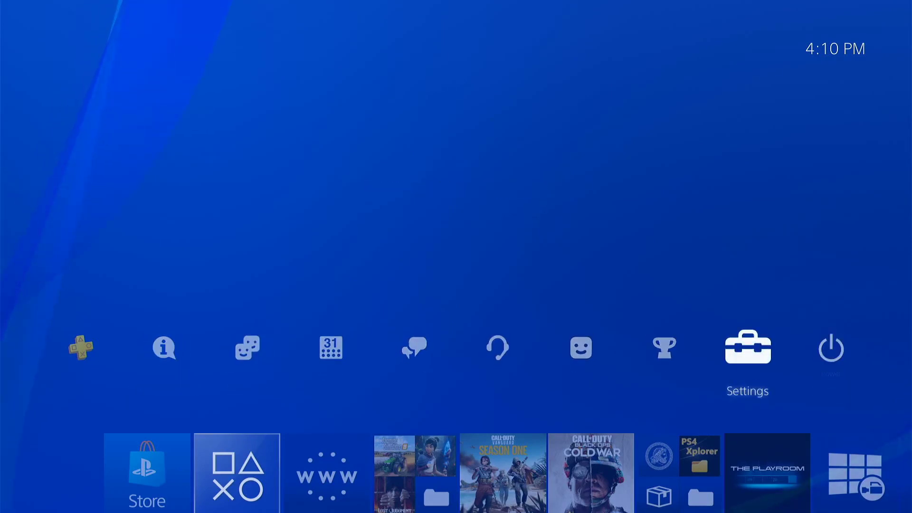
{"action": "left_click", "coordinate": [747, 347]}
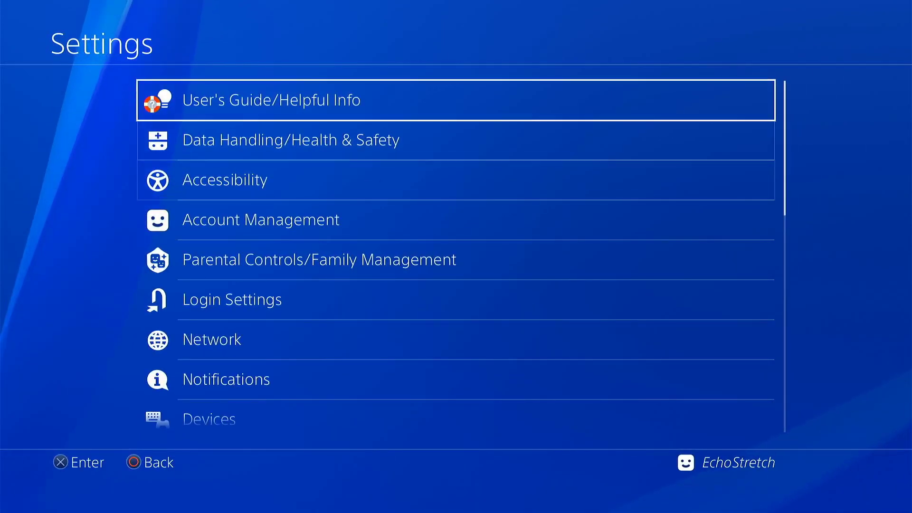
{"action": "scroll", "scroll_direction": "down", "scroll_amount": 3}
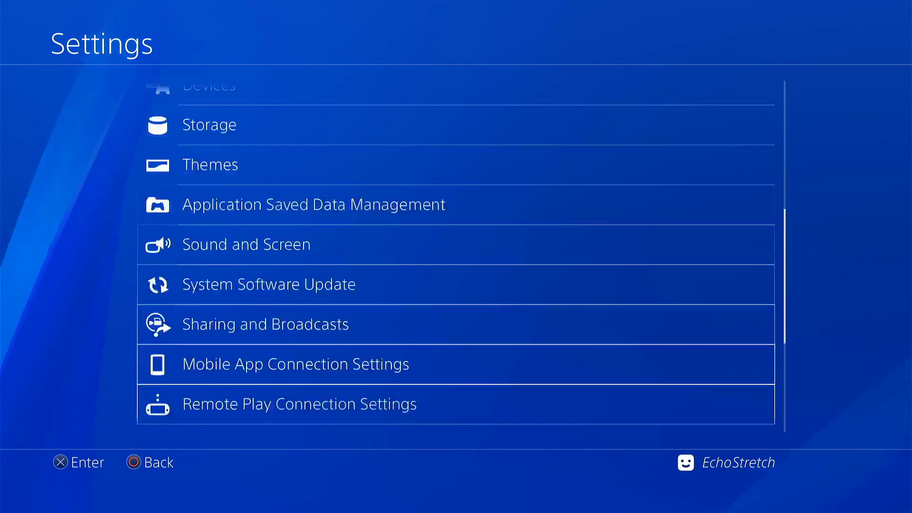
{"action": "scroll", "scroll_direction": "down", "scroll_amount": 3}
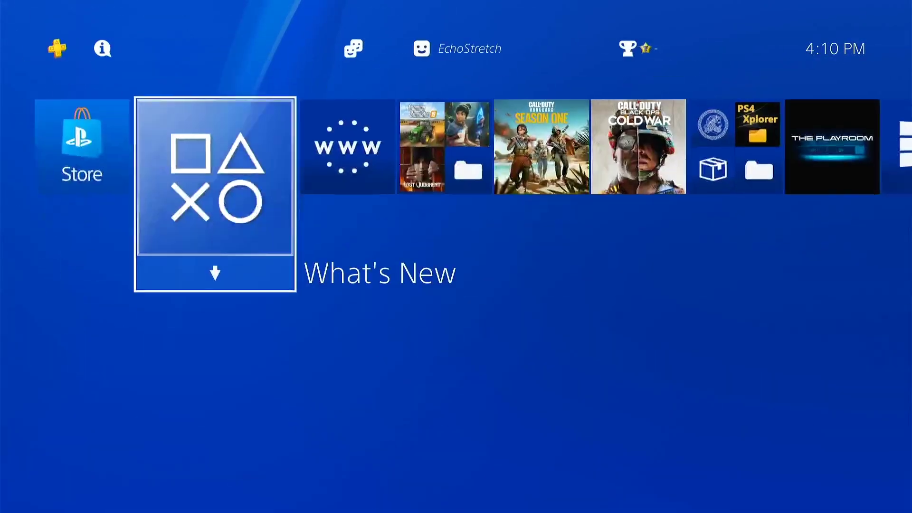
Launch the Internet Browser and clear its cookies and stored website data
{"action": "left_click", "coordinate": [351, 145]}
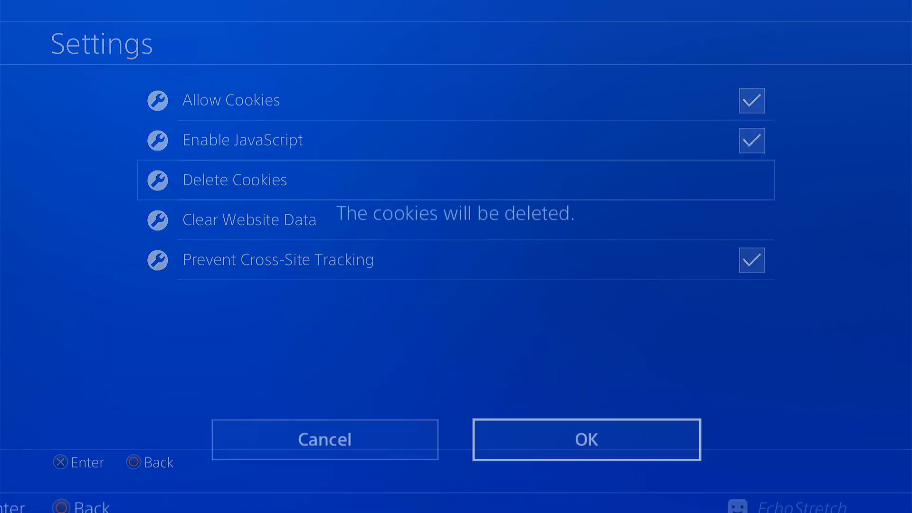
{"action": "left_click", "coordinate": [249, 220]}
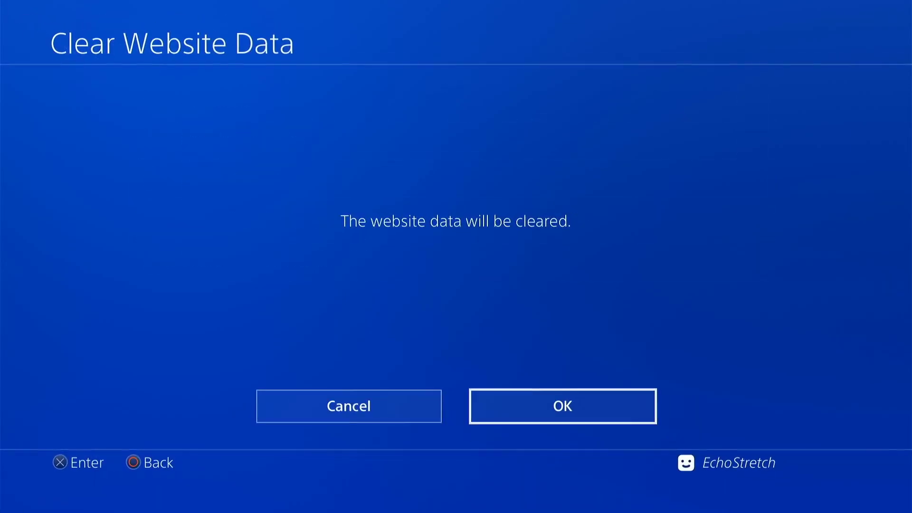
{"action": "left_click", "coordinate": [563, 406]}
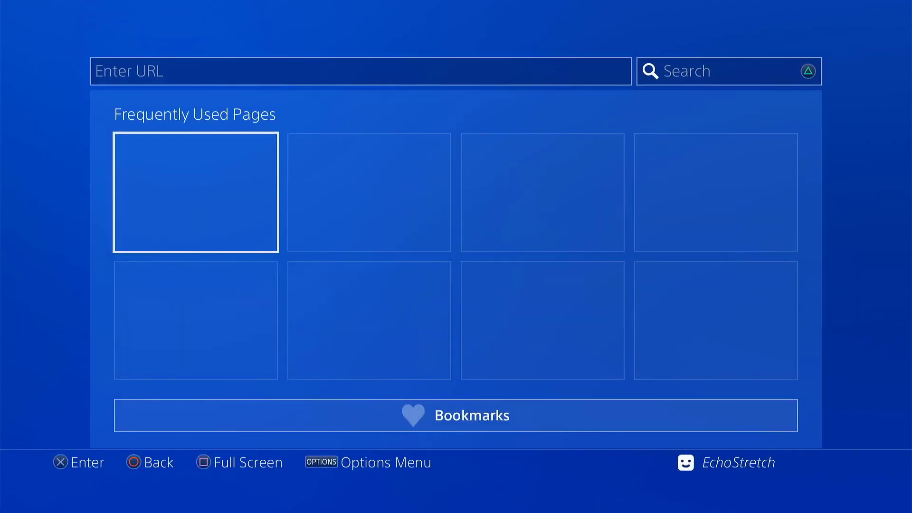
{"action": "left_click", "coordinate": [471, 415]}
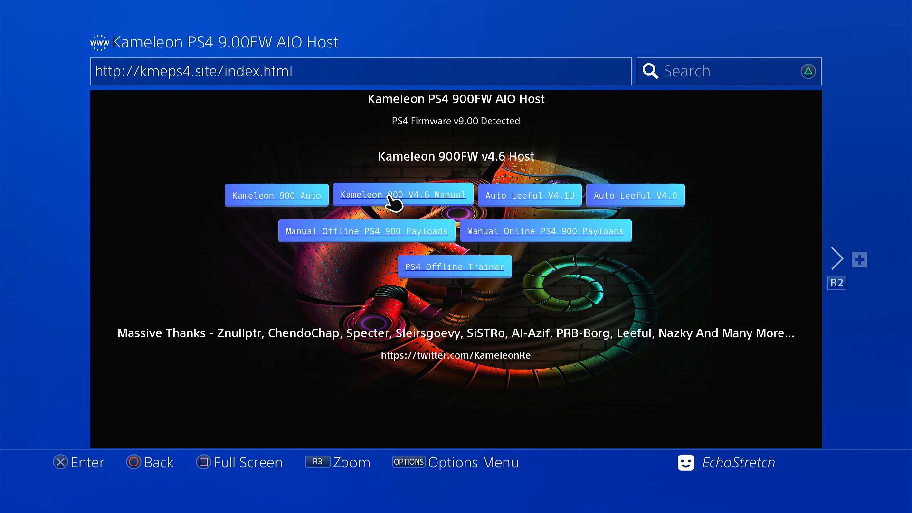
{"action": "mouse_move", "coordinate": [423, 203]}
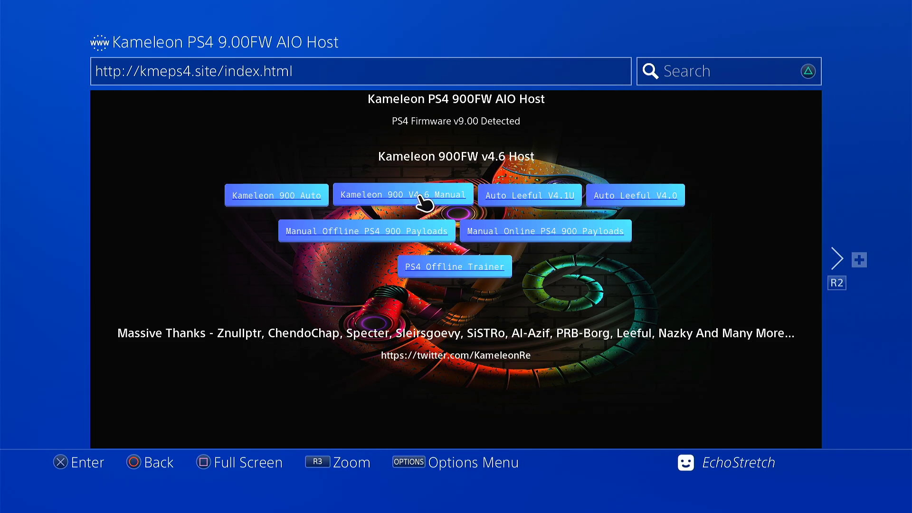
Choose 'Kameleon 900 V4.6 Manual' on the host's main page
{"action": "left_click", "coordinate": [421, 196]}
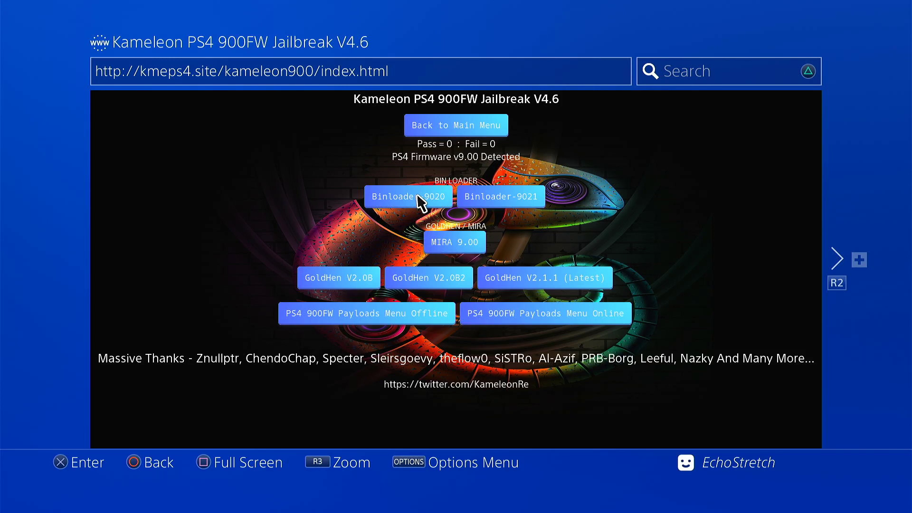
Run the GoldHen V2.1.1 (Latest) jailbreak and dismiss the done message
{"action": "left_click", "coordinate": [545, 278]}
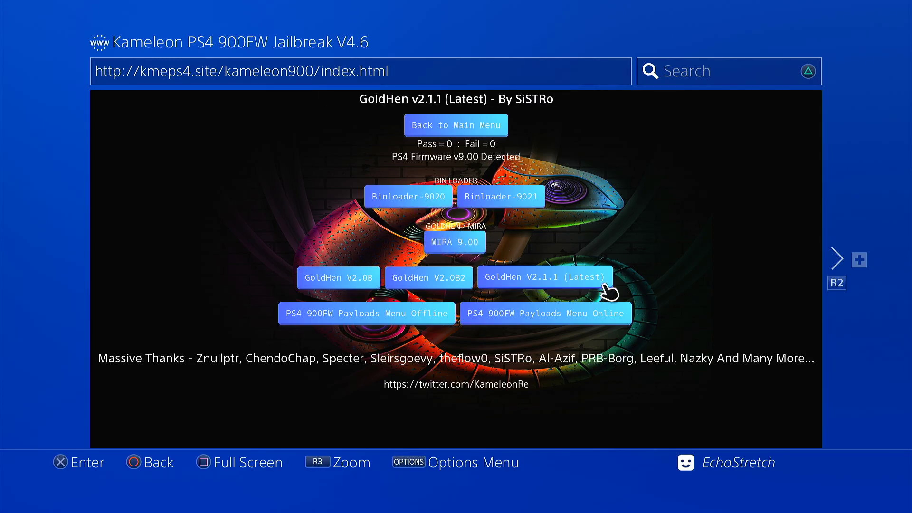
{"action": "mouse_move", "coordinate": [564, 298]}
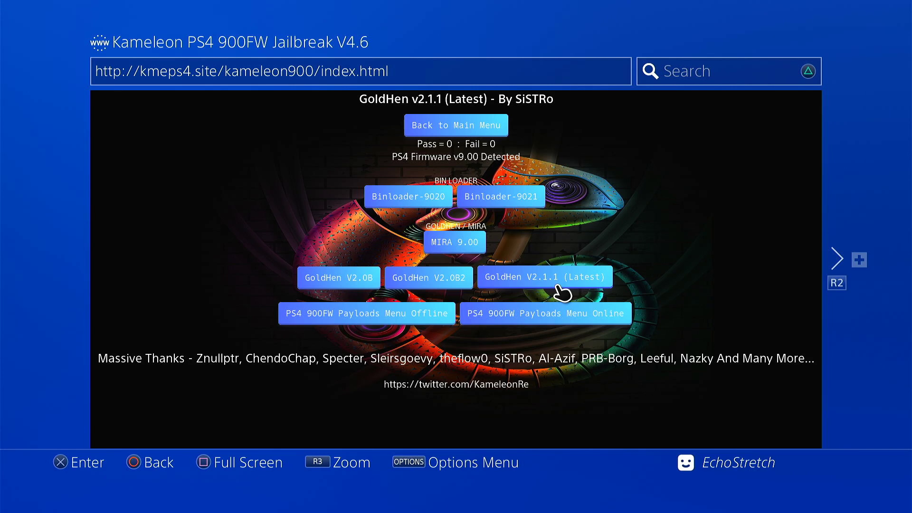
{"action": "left_click", "coordinate": [544, 277]}
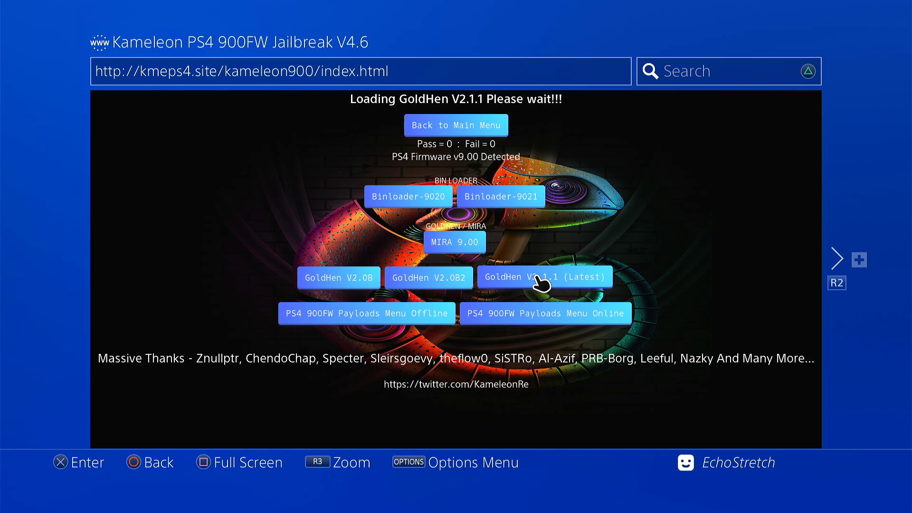
{"action": "left_click", "coordinate": [544, 277]}
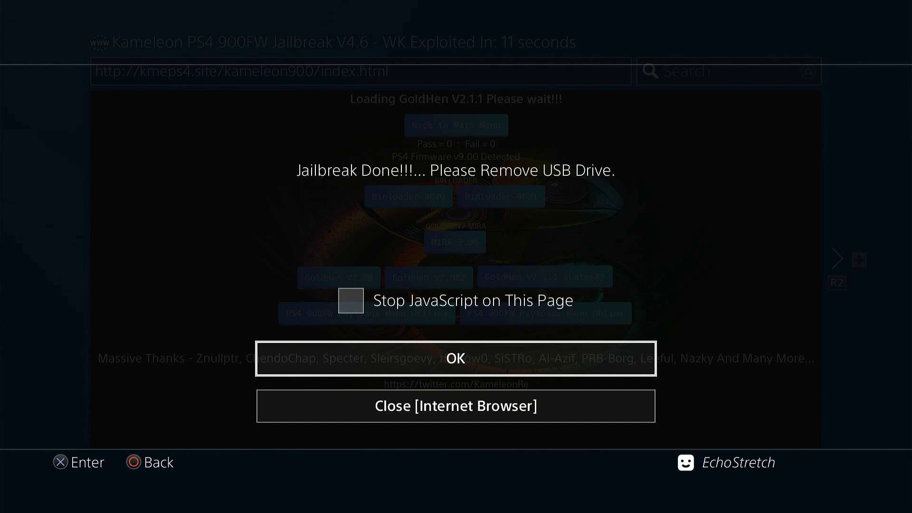
{"action": "left_click", "coordinate": [456, 358]}
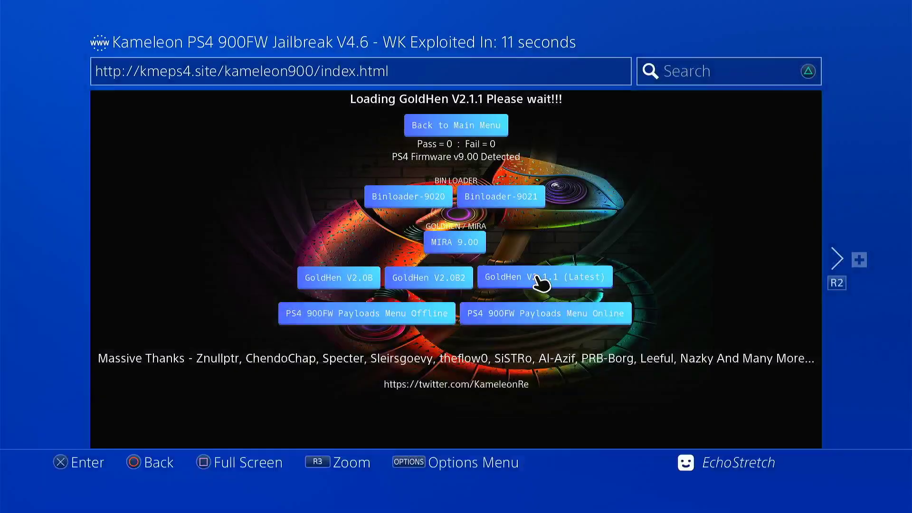
Leave the jailbreak page and go back to the host's main menu
{"action": "left_click", "coordinate": [543, 277]}
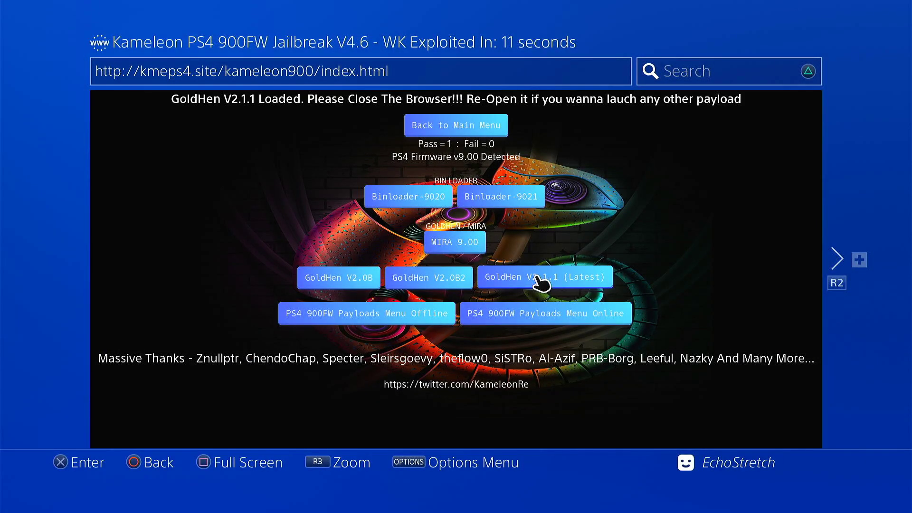
{"action": "left_click", "coordinate": [545, 276]}
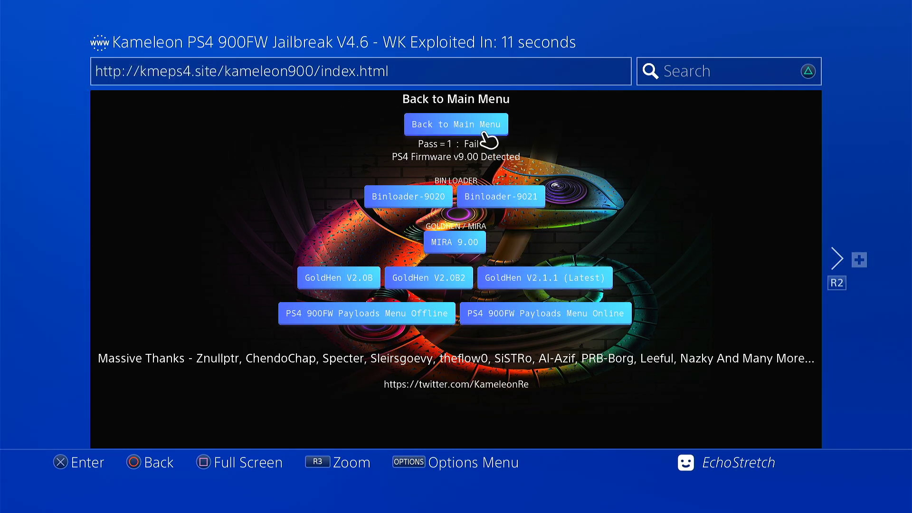
{"action": "left_click", "coordinate": [457, 124]}
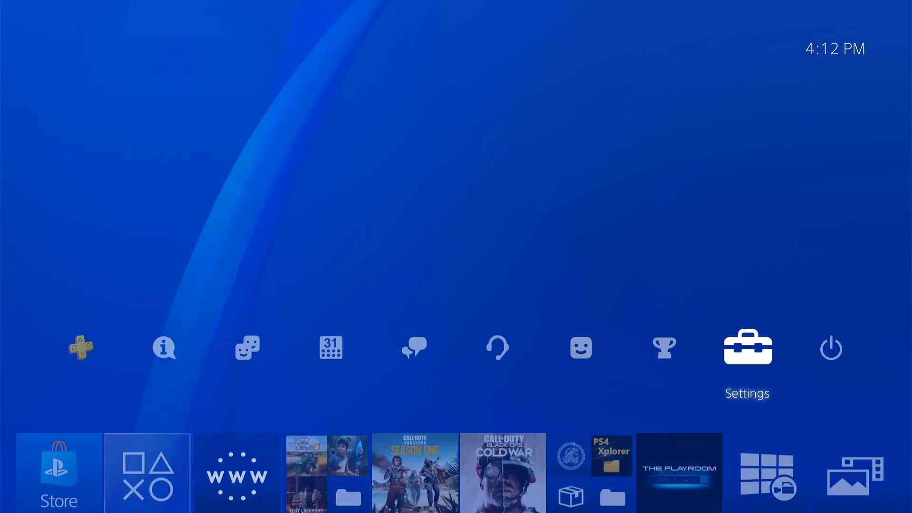
Check the GoldHEN entry in Settings, then reopen the web browser
{"action": "left_click", "coordinate": [747, 347]}
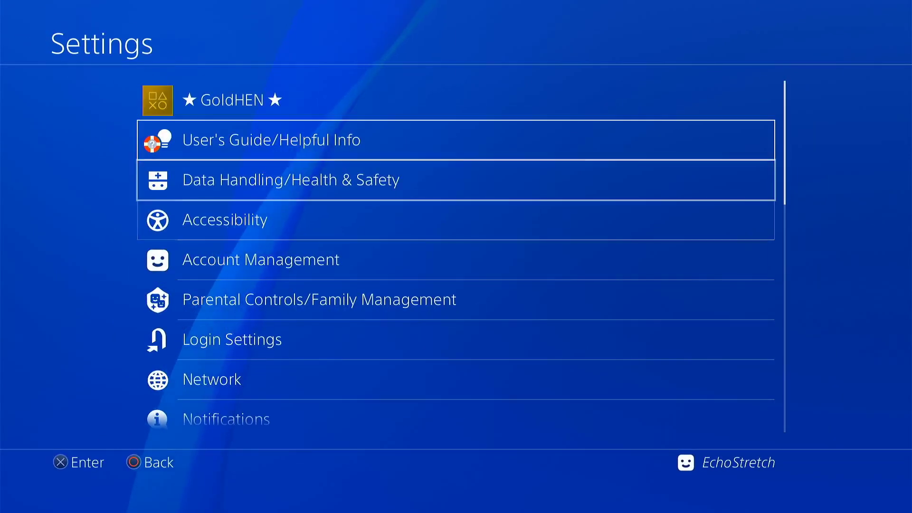
{"action": "left_click", "coordinate": [233, 99]}
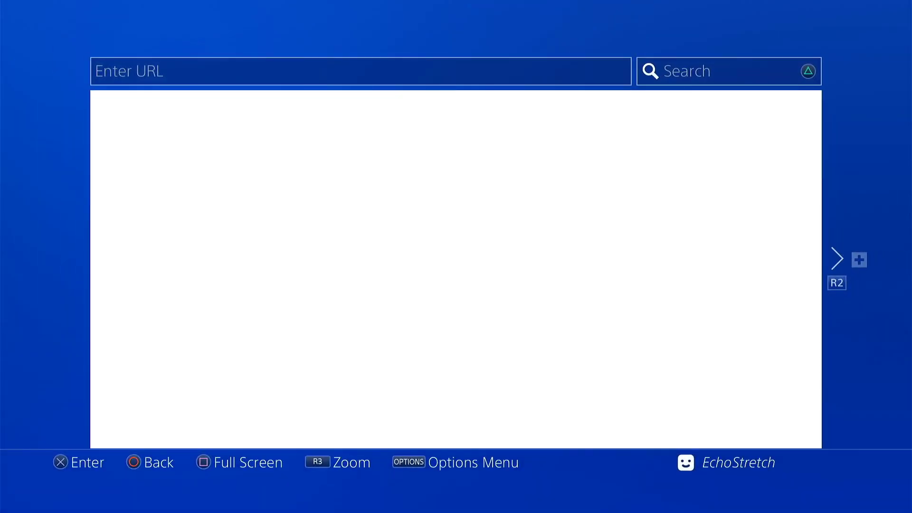
{"action": "type", "text": "http://kmeps4.site/index.html"}
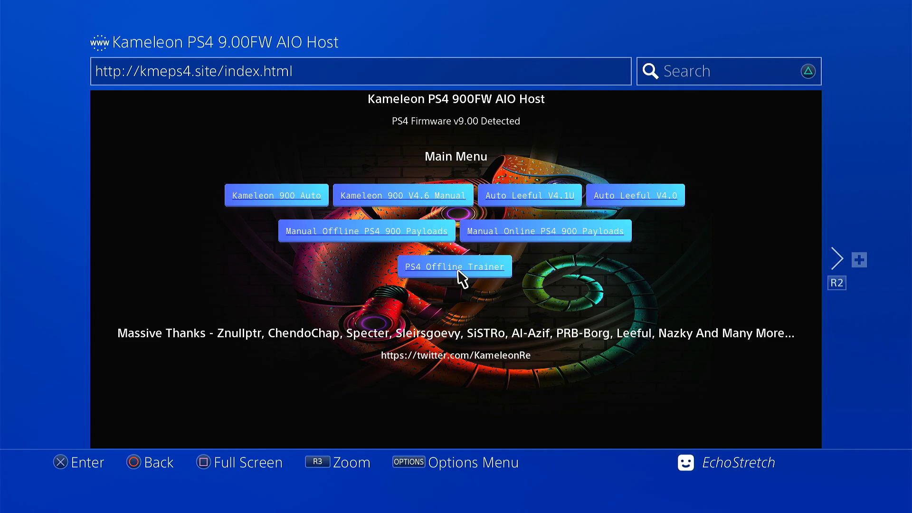
{"action": "mouse_move", "coordinate": [555, 293]}
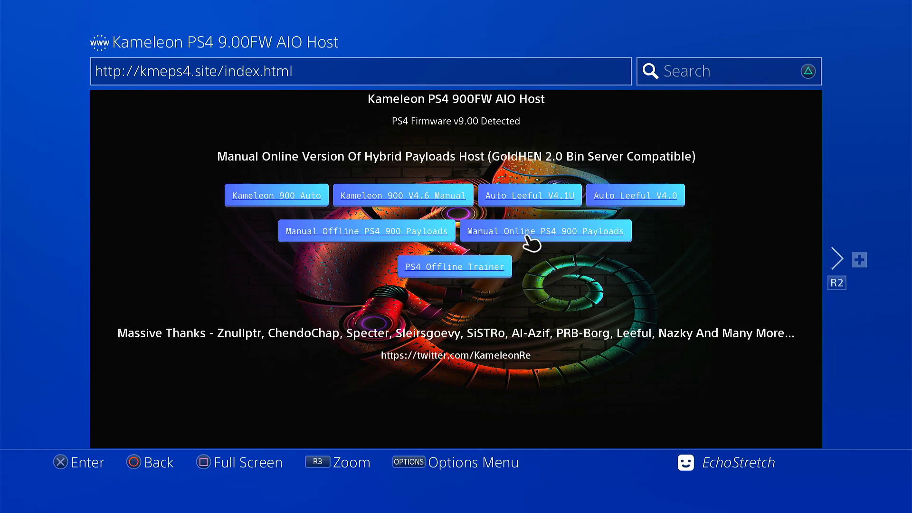
{"action": "left_click", "coordinate": [366, 231]}
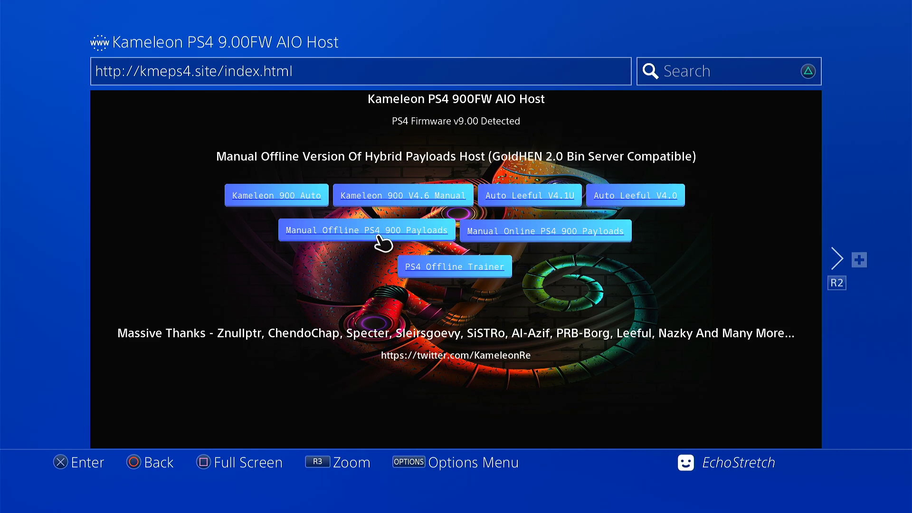
{"action": "left_click", "coordinate": [366, 230]}
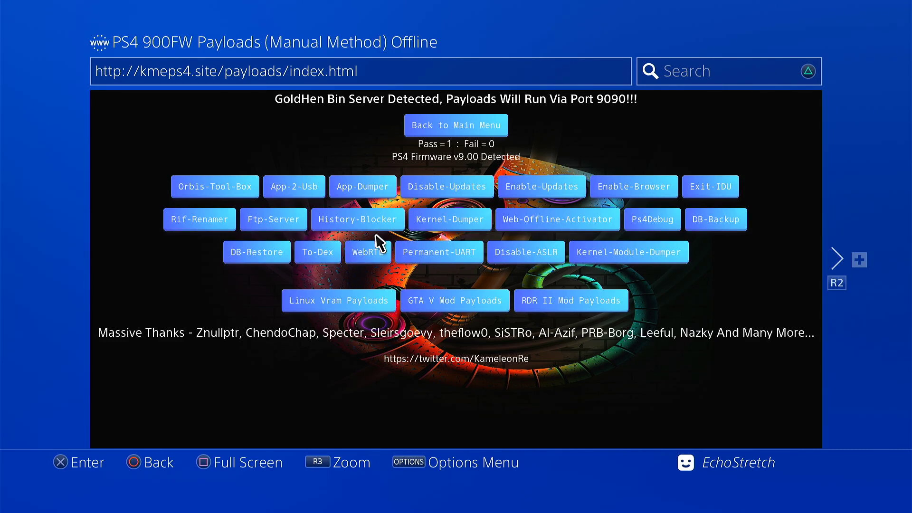
Send the Orbis-Tool-Box v1190 payload, then return to the home screen
{"action": "left_click", "coordinate": [215, 186]}
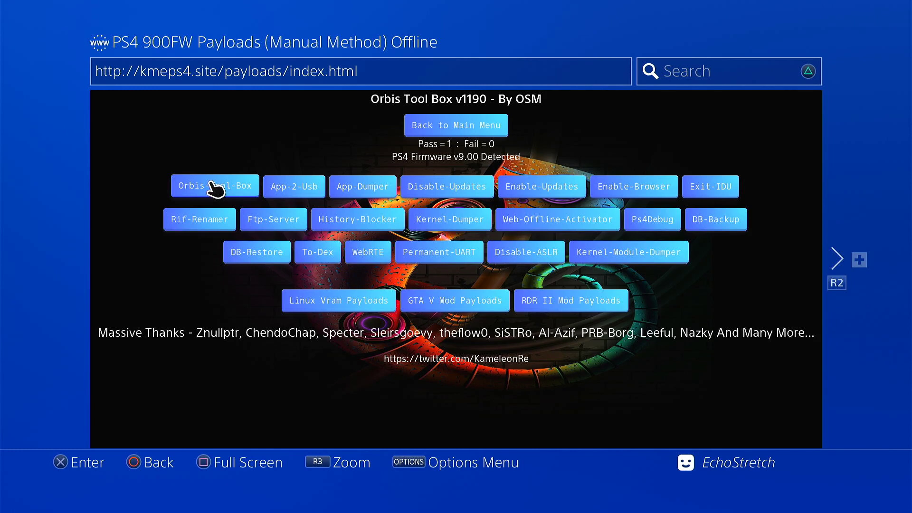
{"action": "left_click", "coordinate": [215, 186]}
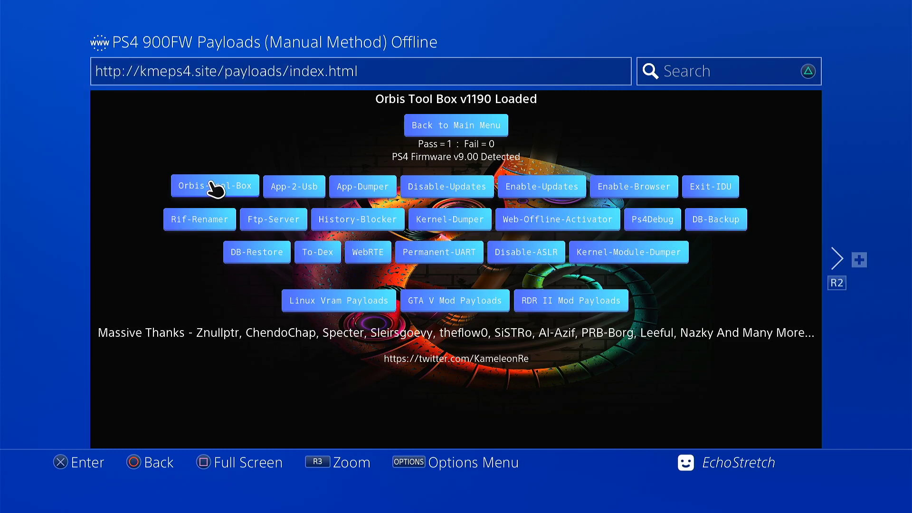
{"action": "left_click", "coordinate": [215, 185]}
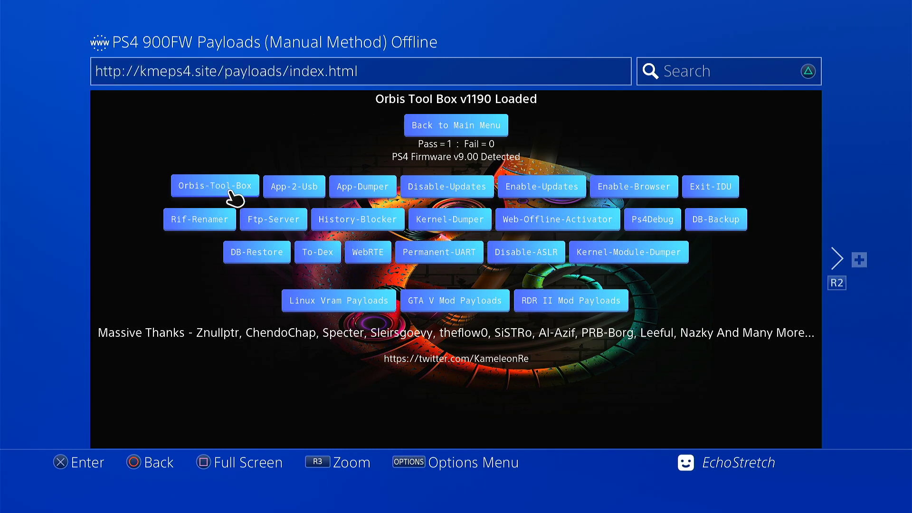
{"action": "left_click", "coordinate": [215, 186]}
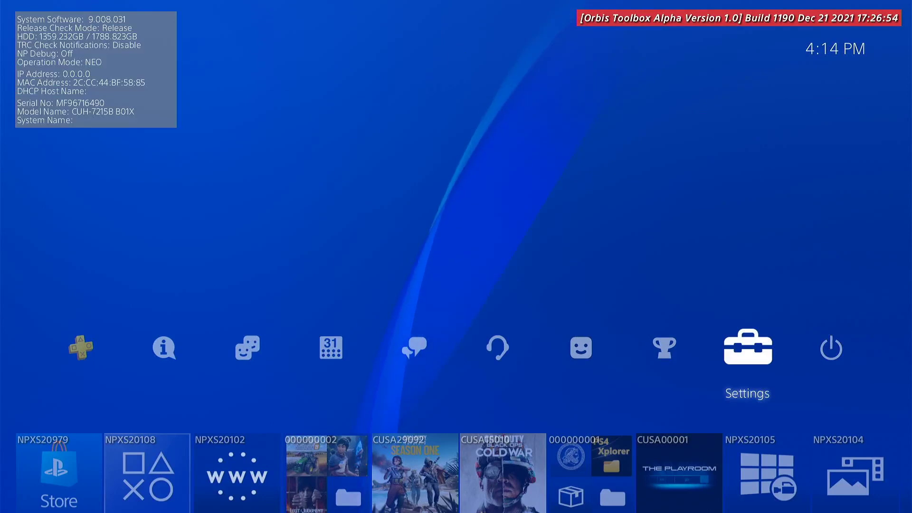
Open Settings > GoldHEN > About and scroll the changelog down to v1.1
{"action": "left_click", "coordinate": [747, 348]}
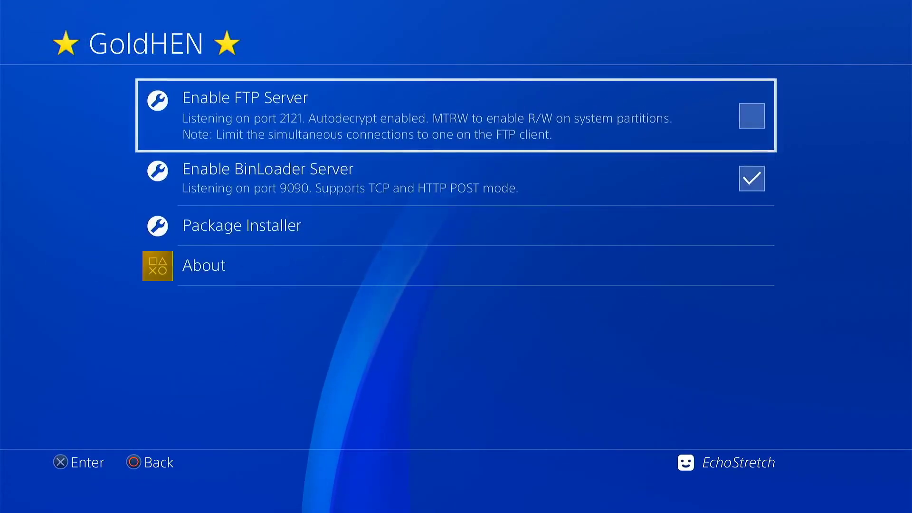
{"action": "left_click", "coordinate": [203, 265]}
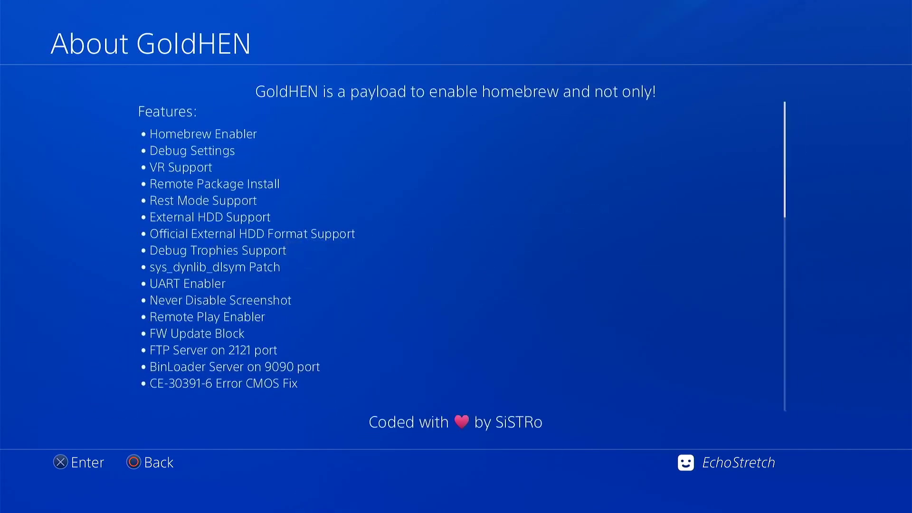
{"action": "scroll", "scroll_direction": "down", "scroll_amount": 3}
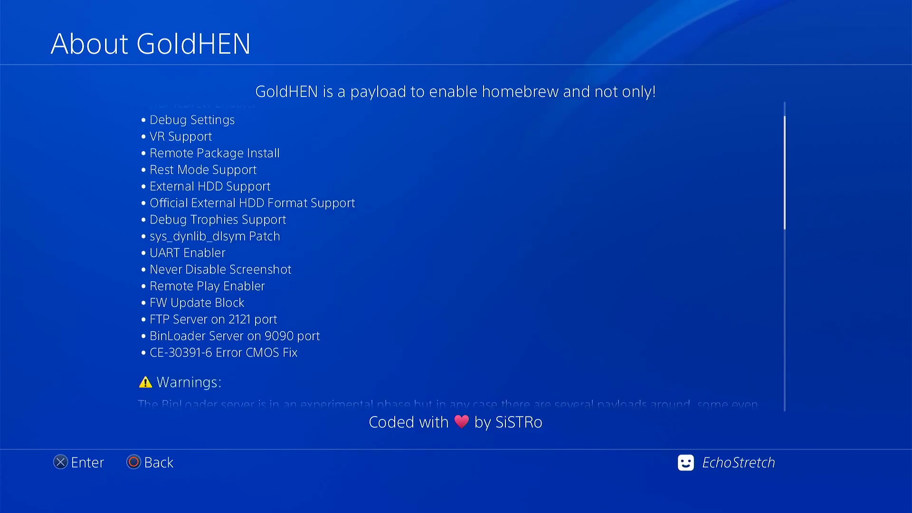
{"action": "scroll", "scroll_direction": "down", "scroll_amount": 3}
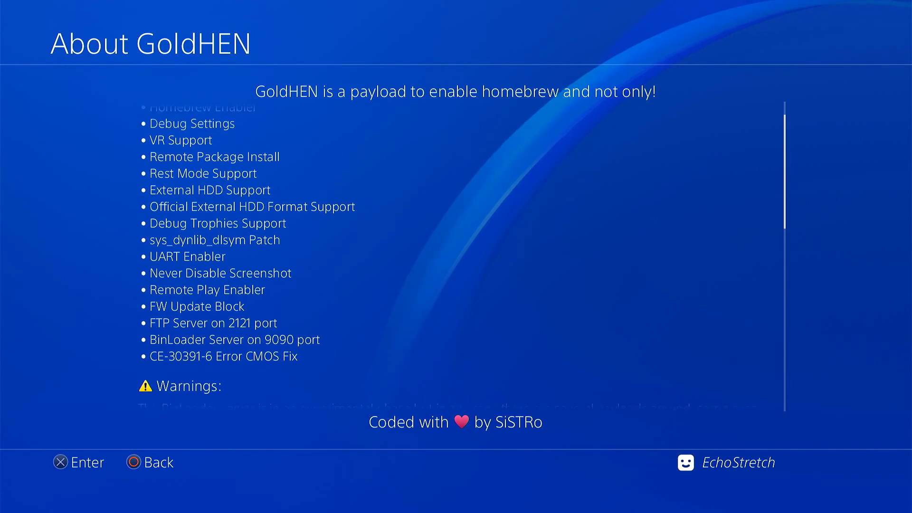
{"action": "scroll", "scroll_direction": "down", "scroll_amount": 3}
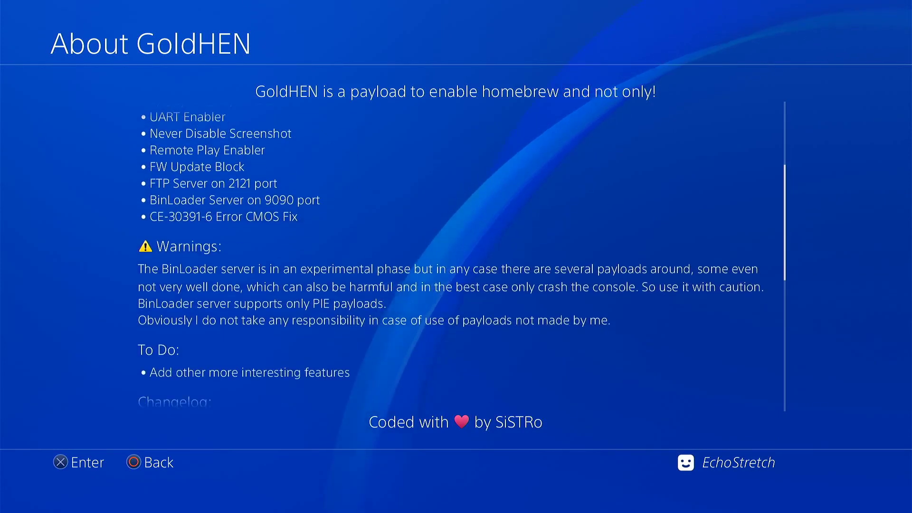
{"action": "scroll", "scroll_direction": "down", "scroll_amount": 3}
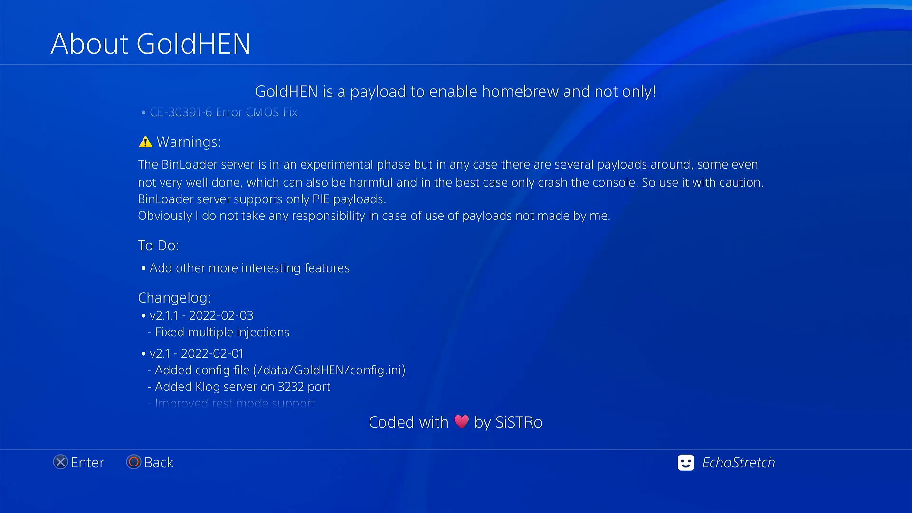
{"action": "scroll", "scroll_direction": "down", "scroll_amount": 3}
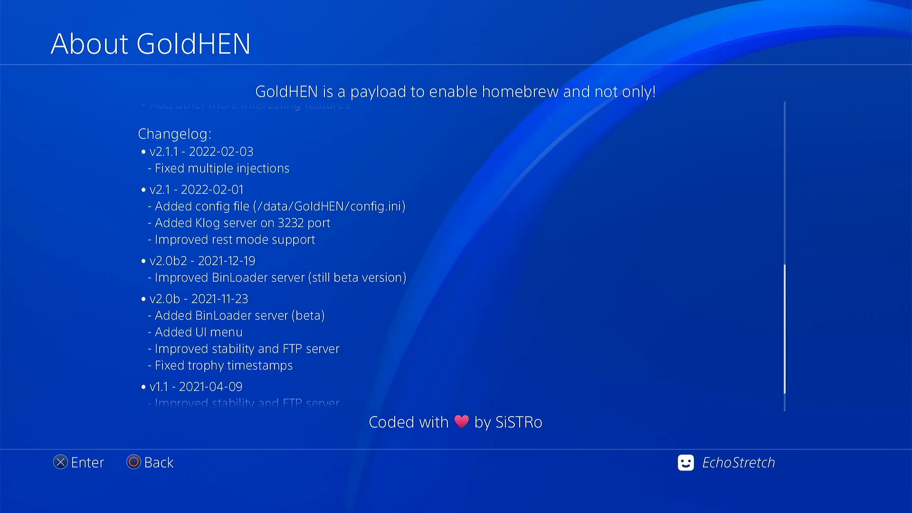